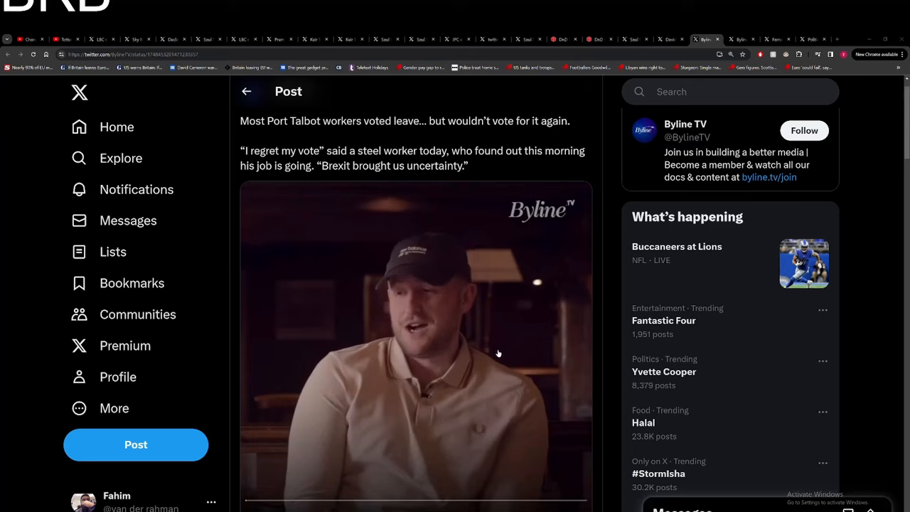
mouse_move(500, 347)
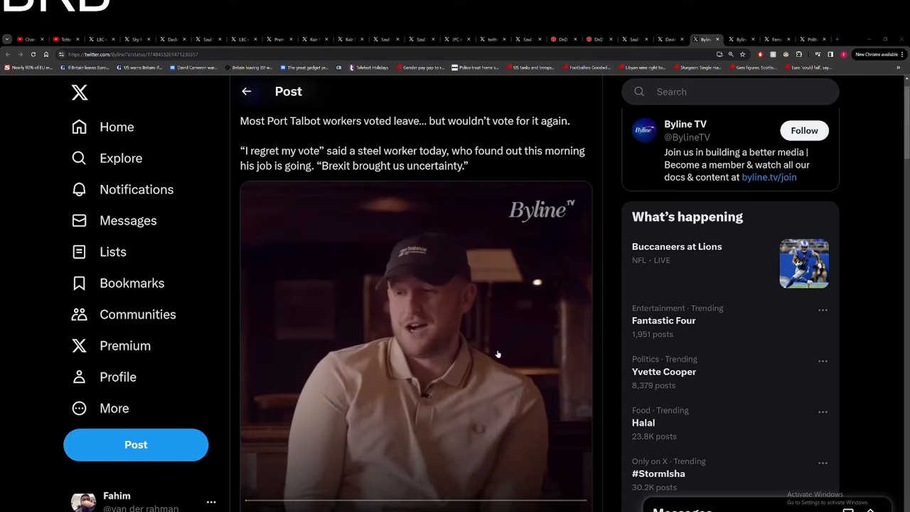
mouse_move(480, 373)
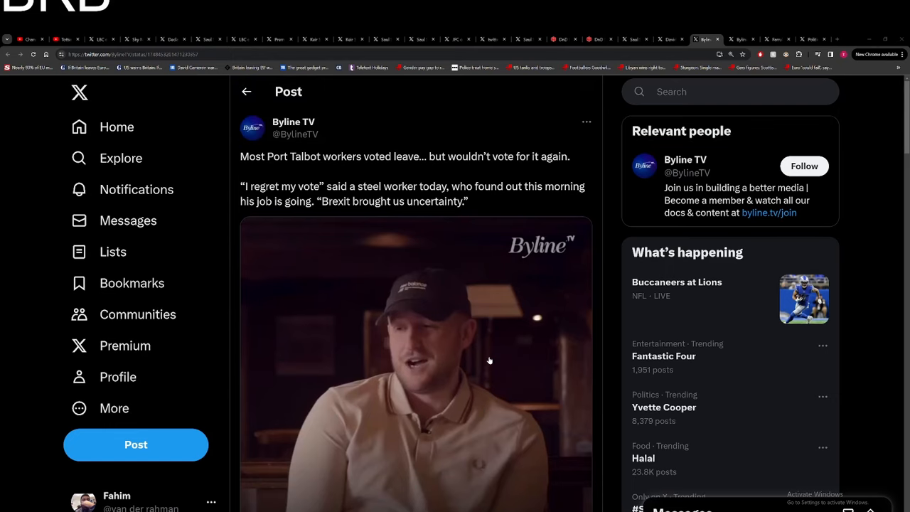
Switch to the Byline TV post blaming Port Talbot lay-offs on Brexit and scroll to its video
scroll("down", 3)
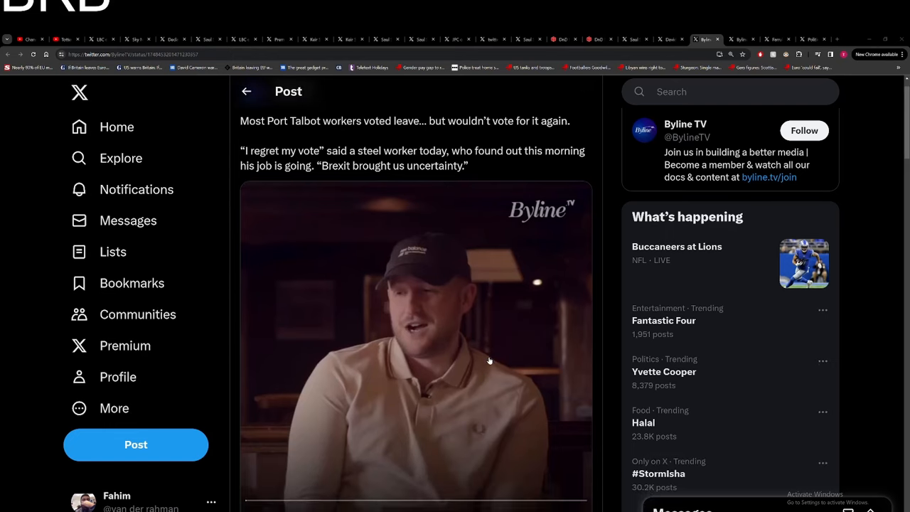
mouse_move(482, 327)
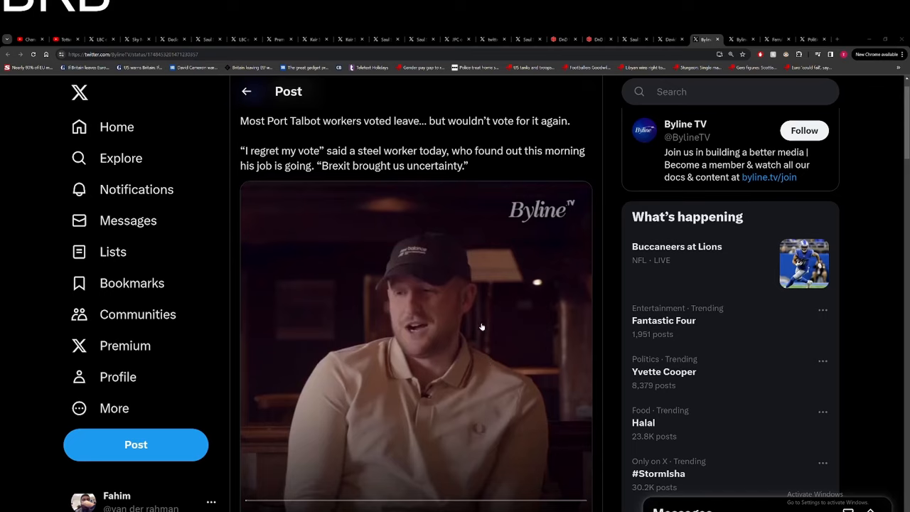
mouse_move(500, 426)
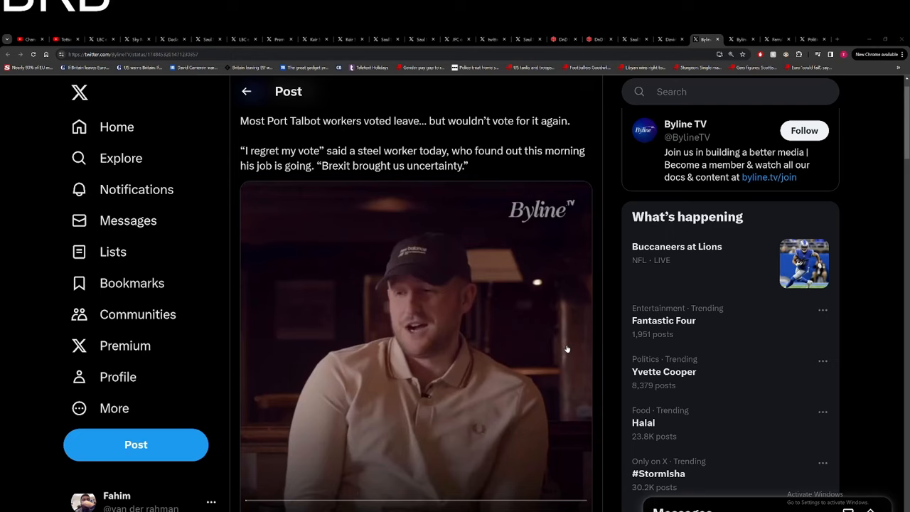
left_click(415, 342)
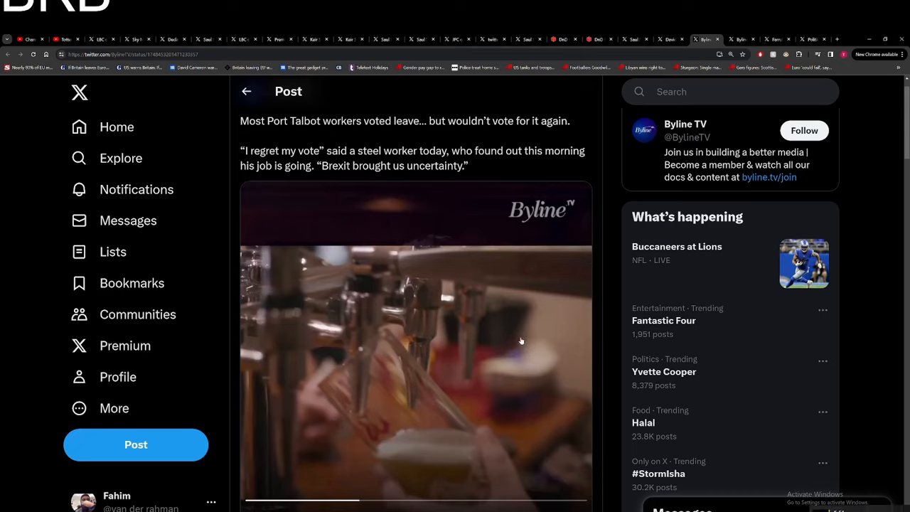
mouse_move(497, 340)
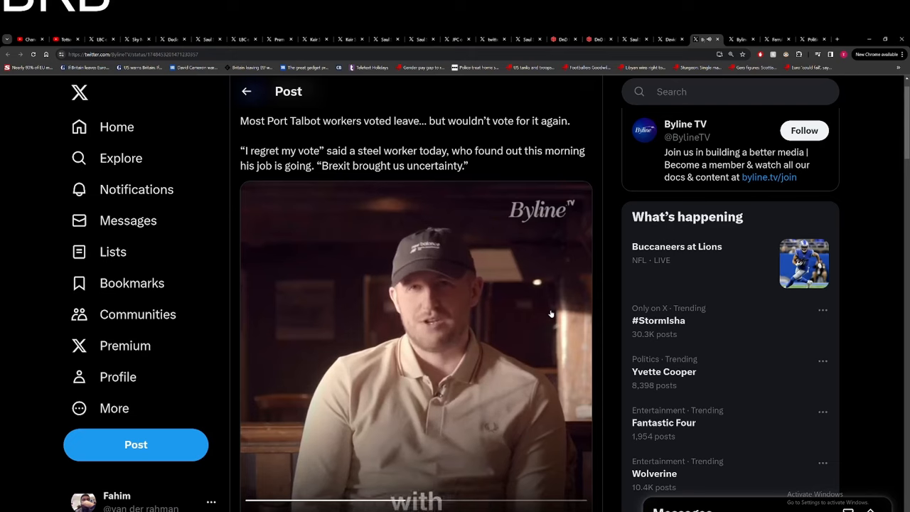
mouse_move(484, 318)
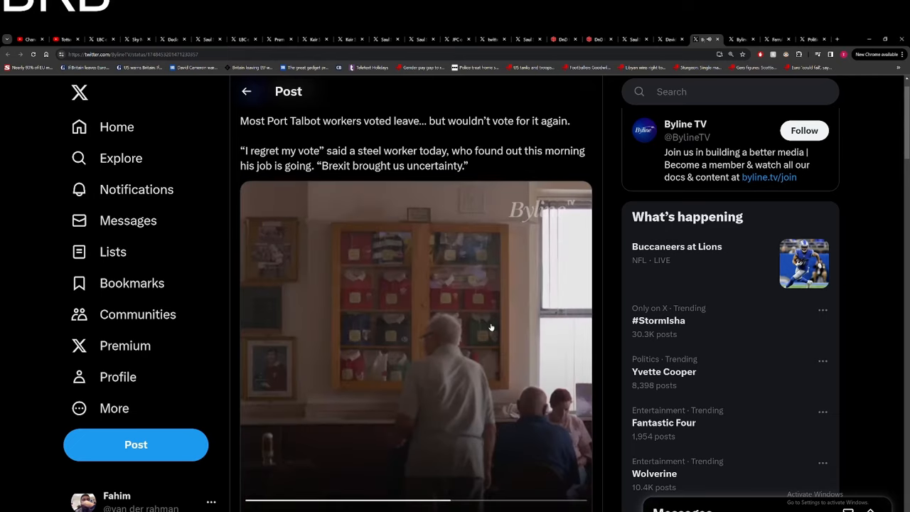
mouse_move(498, 342)
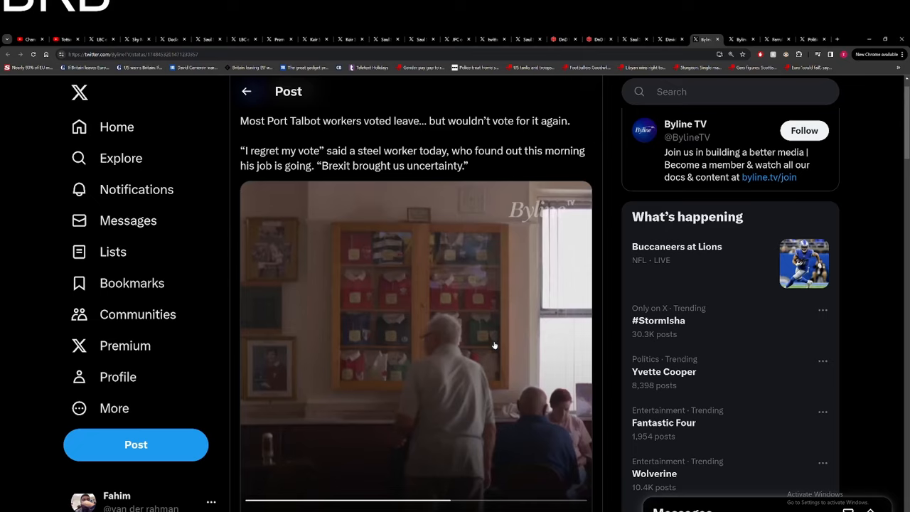
mouse_move(522, 321)
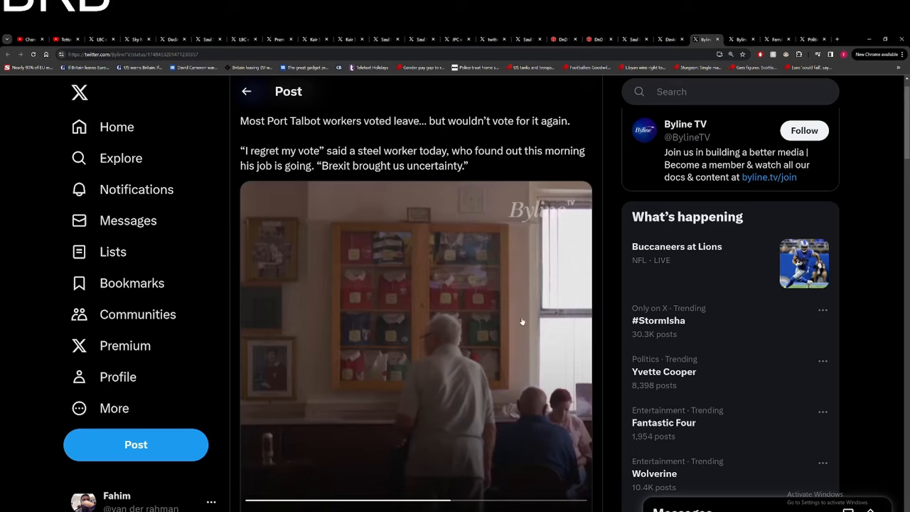
mouse_move(510, 307)
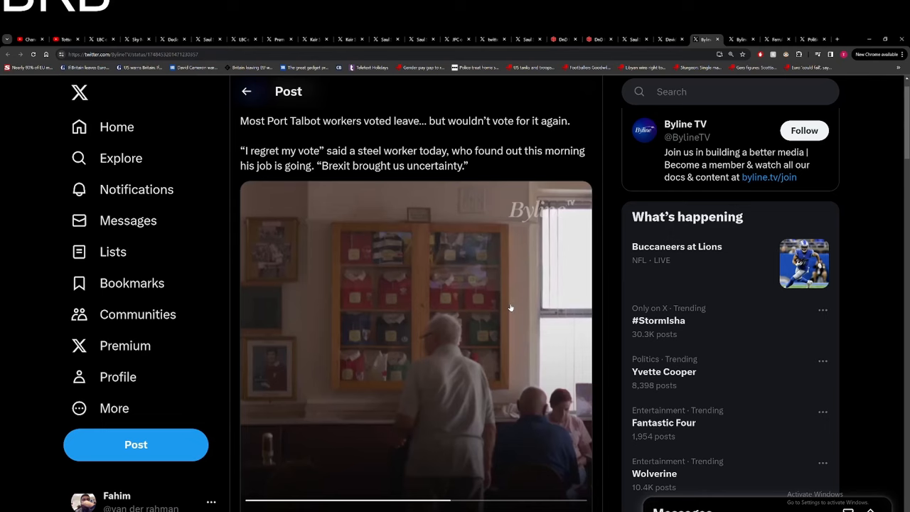
mouse_move(528, 306)
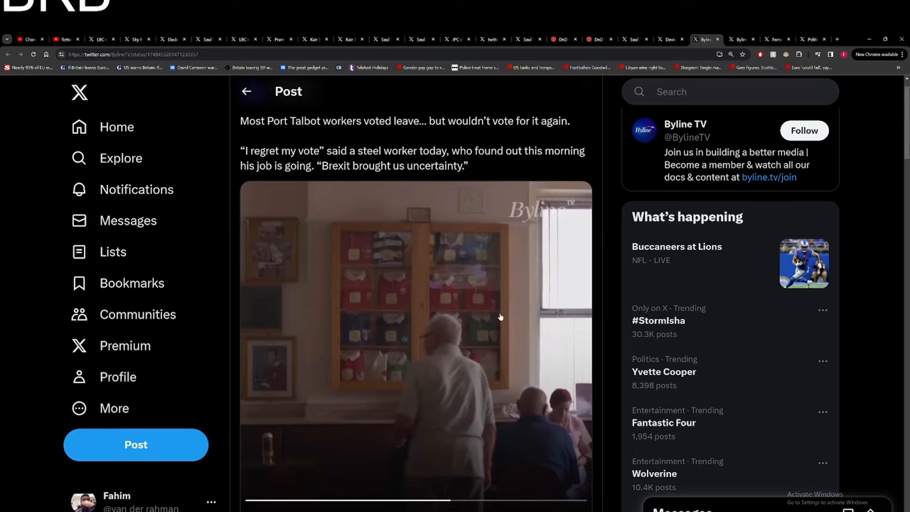
mouse_move(480, 326)
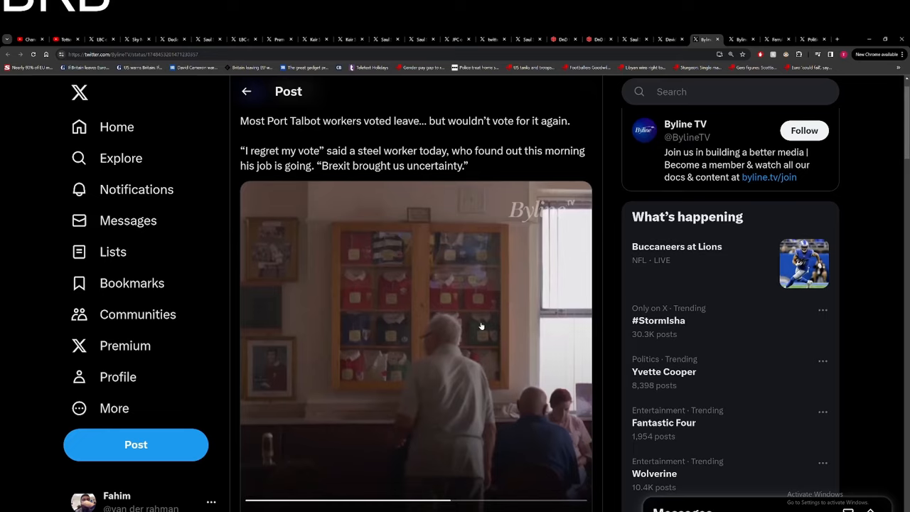
scroll("down", 3)
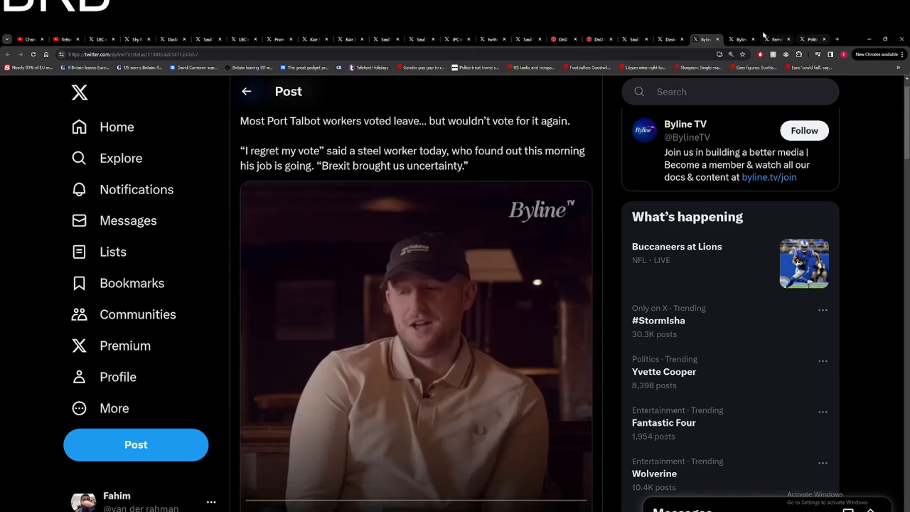
left_click(742, 40)
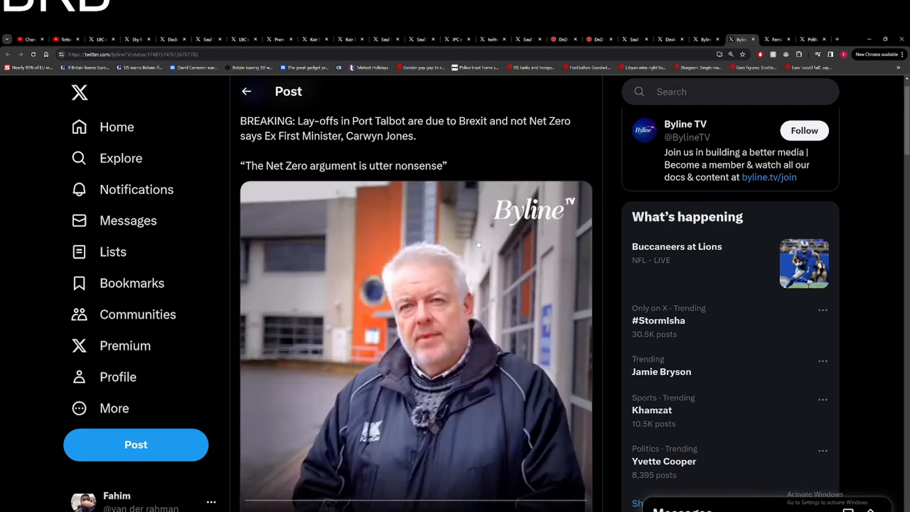
scroll("down", 3)
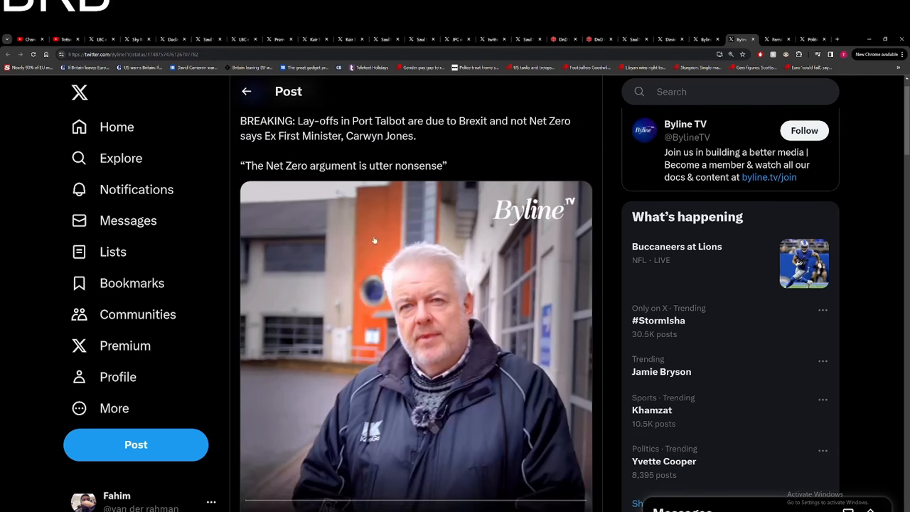
left_click_drag(264, 137, 343, 136)
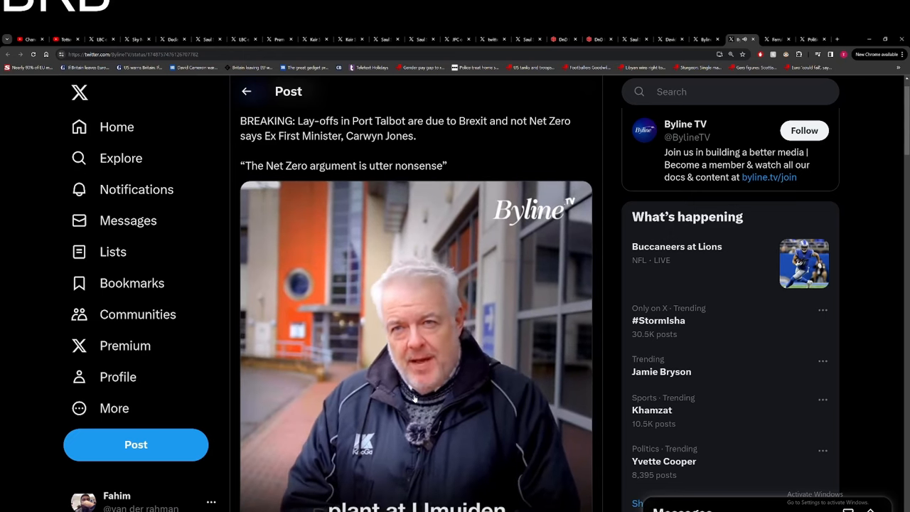
mouse_move(509, 384)
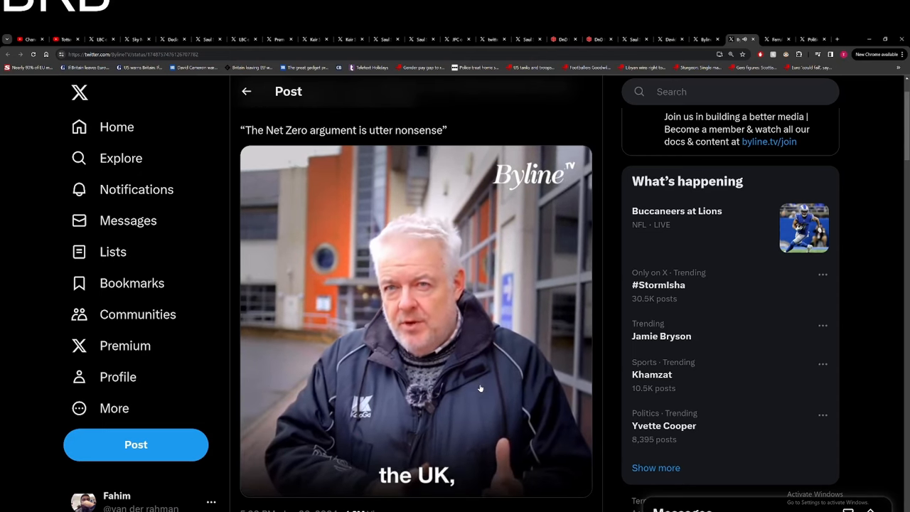
left_click(415, 320)
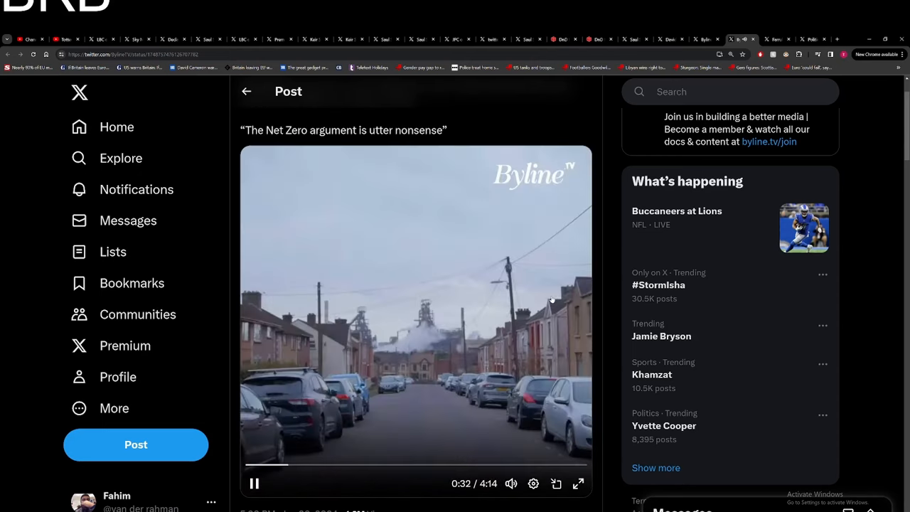
left_click(253, 484)
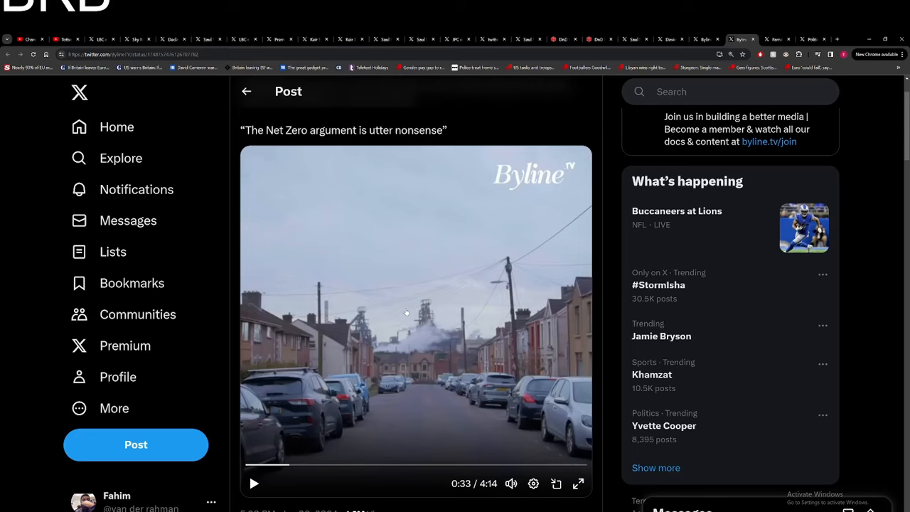
left_click(253, 484)
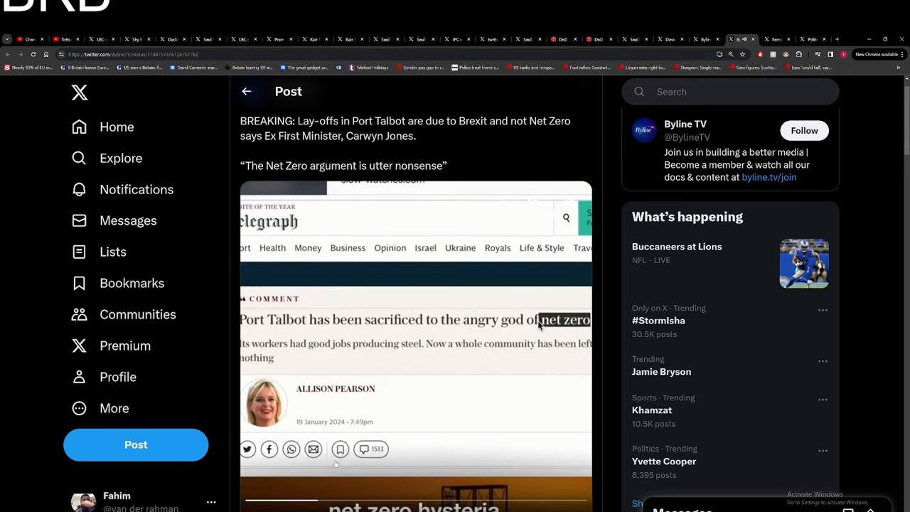
Pause the Byline TV video at 3:34 of 4:14 on the aerial steelworks shot
left_click(415, 341)
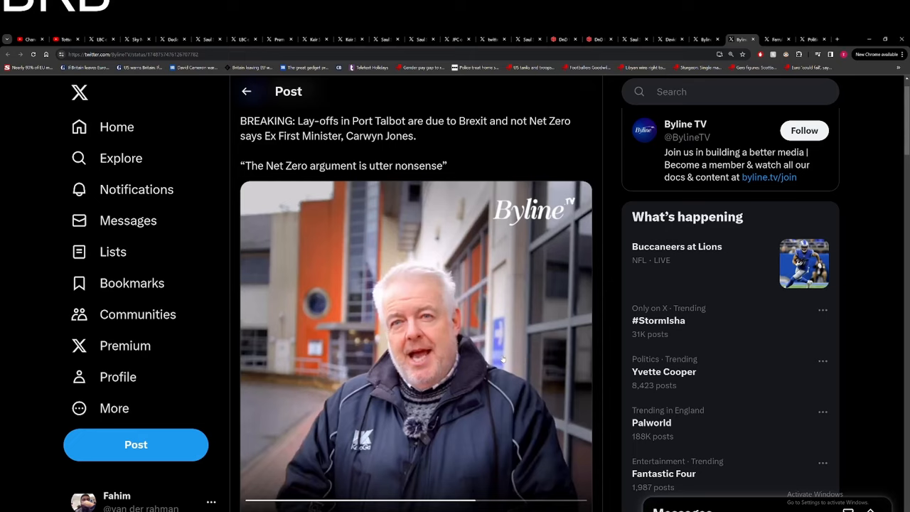
mouse_move(534, 275)
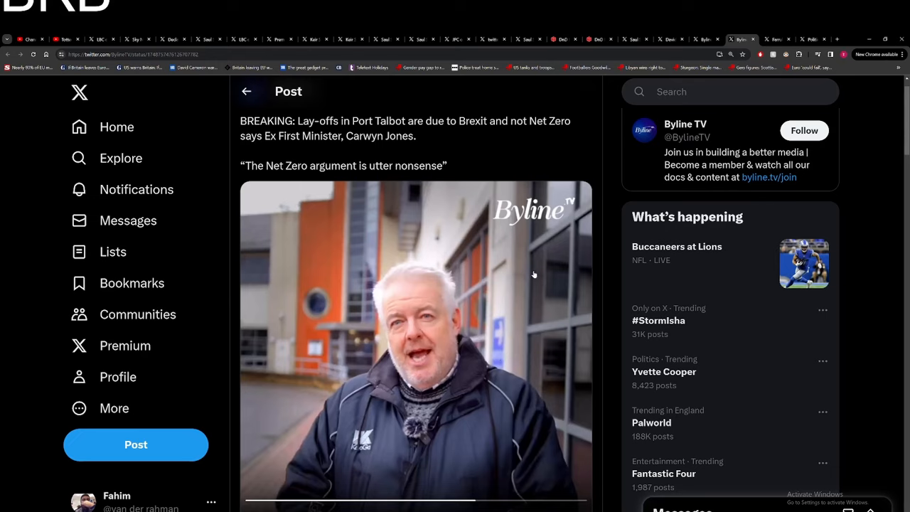
mouse_move(511, 321)
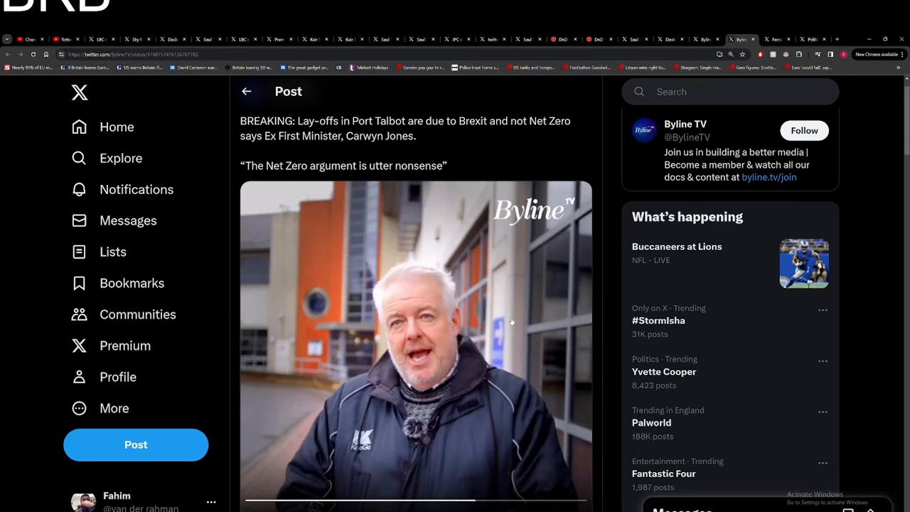
mouse_move(460, 305)
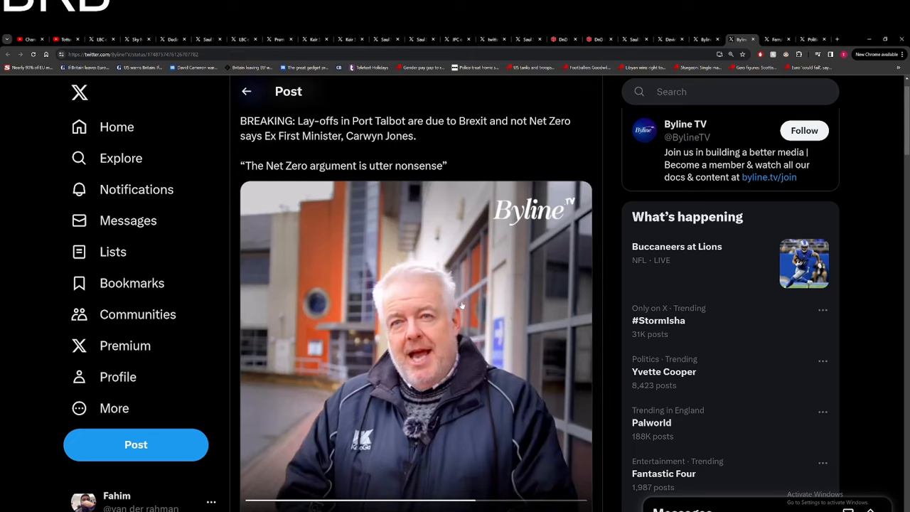
mouse_move(506, 324)
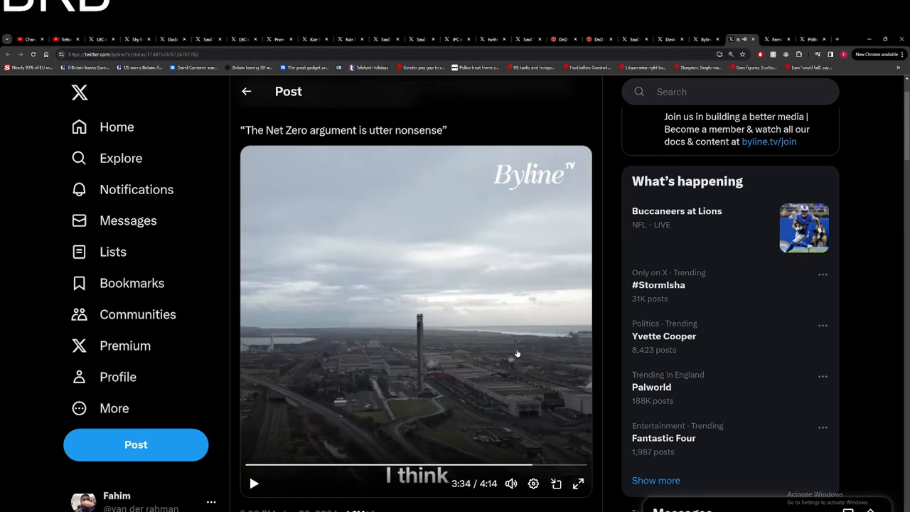
mouse_move(507, 350)
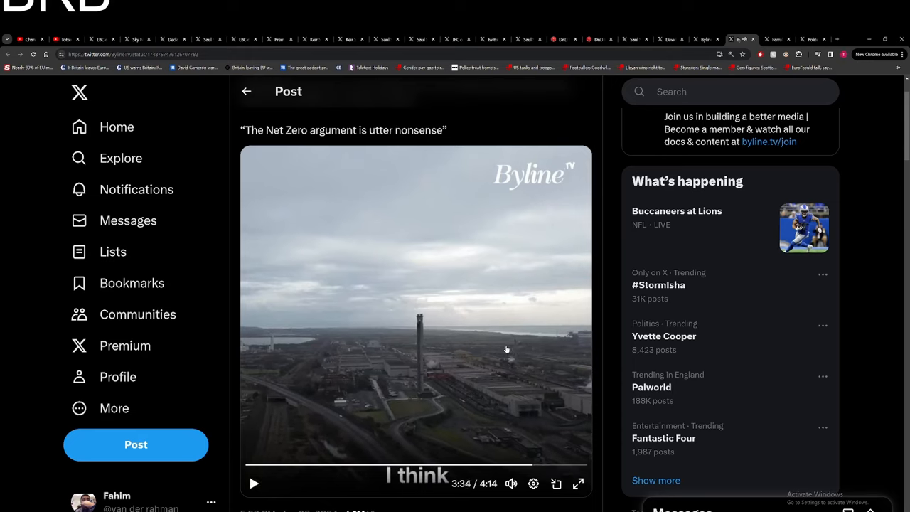
mouse_move(503, 359)
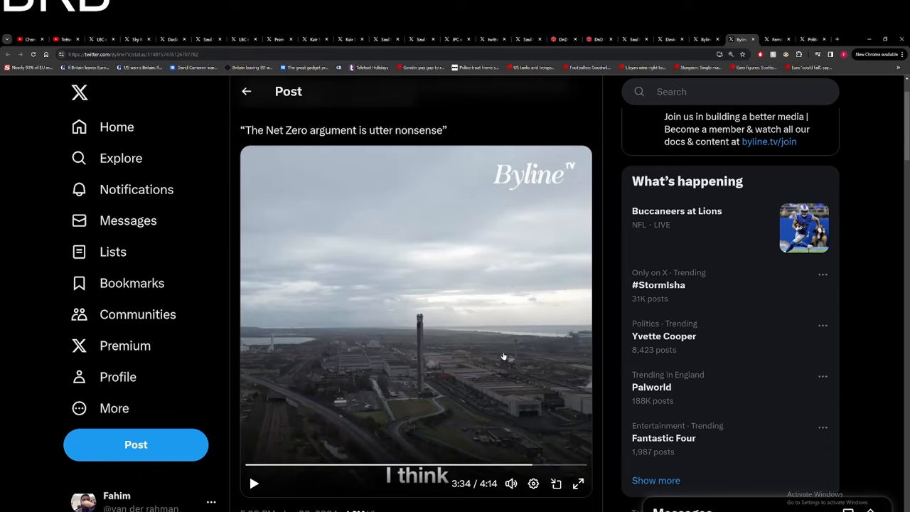
mouse_move(478, 413)
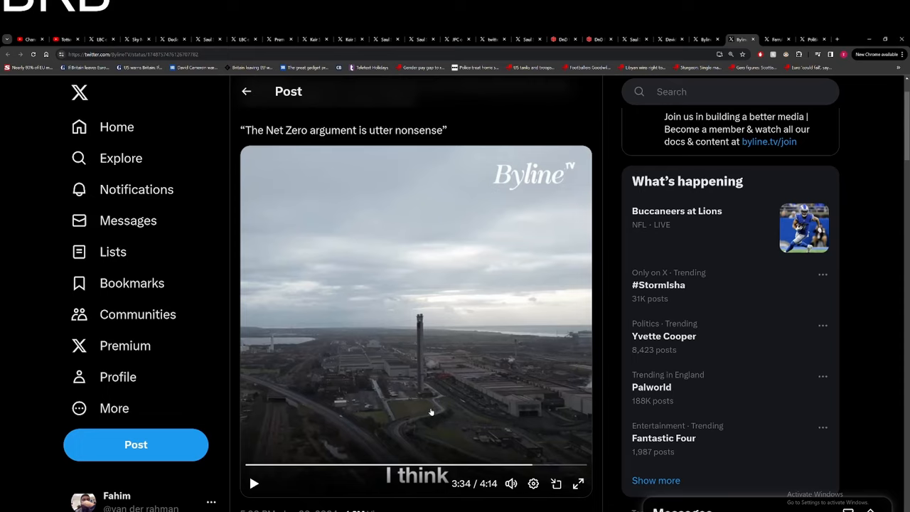
mouse_move(423, 411)
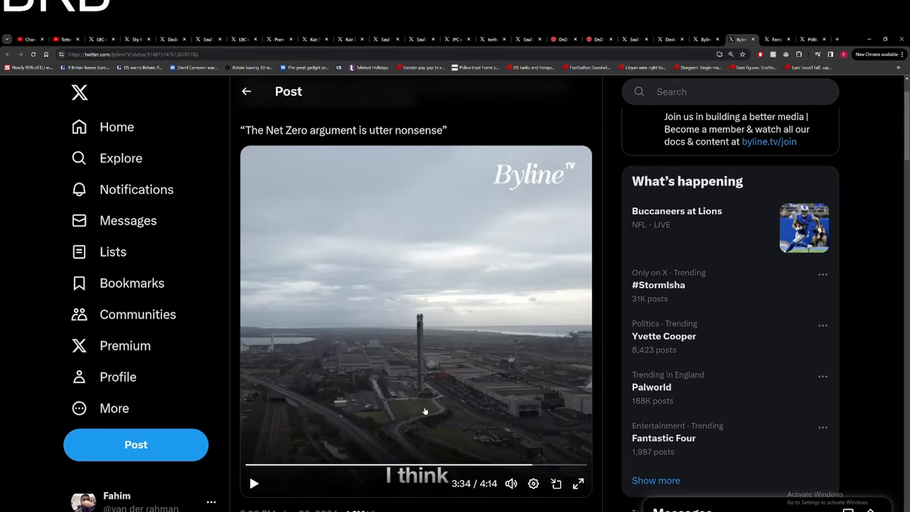
mouse_move(512, 388)
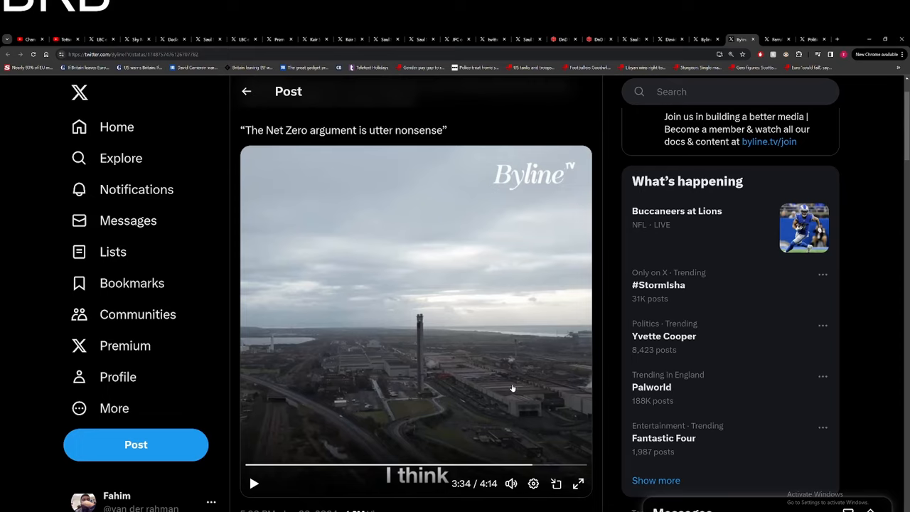
mouse_move(503, 375)
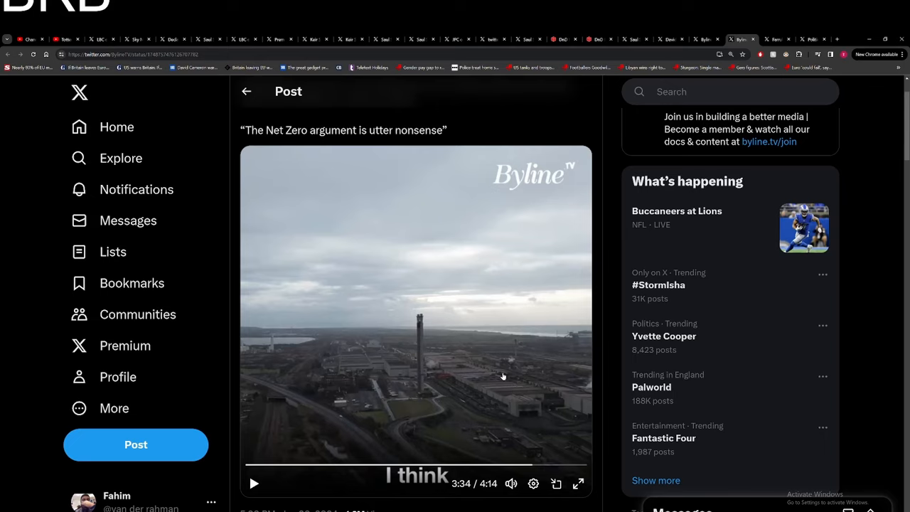
Resume the paused video from the steelworks shot so Carwyn Jones carries on talking
left_click(253, 484)
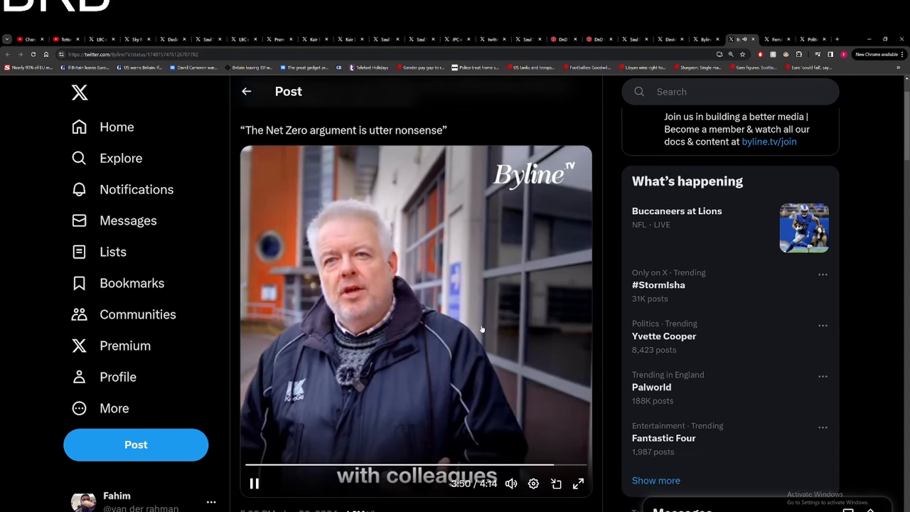
mouse_move(515, 290)
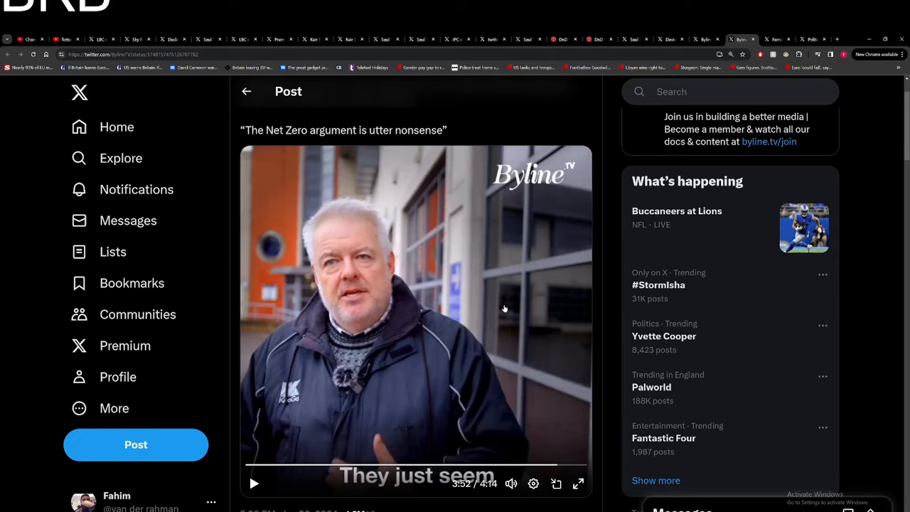
mouse_move(482, 324)
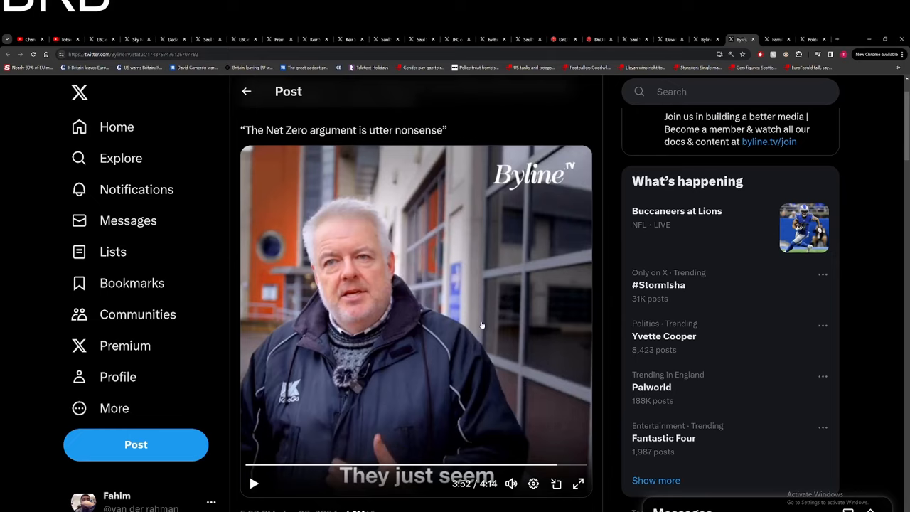
Resume playback of the Byline TV video and scroll back toward the post's headline
left_click(253, 484)
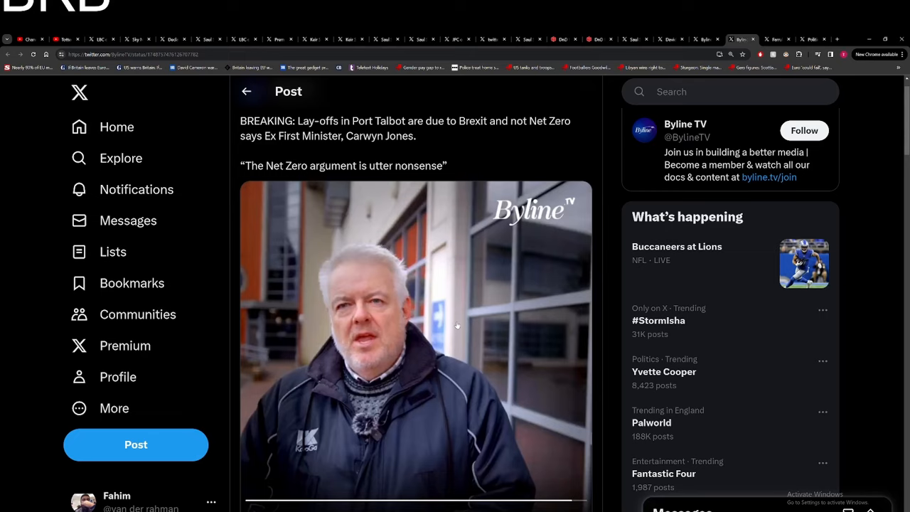
mouse_move(449, 293)
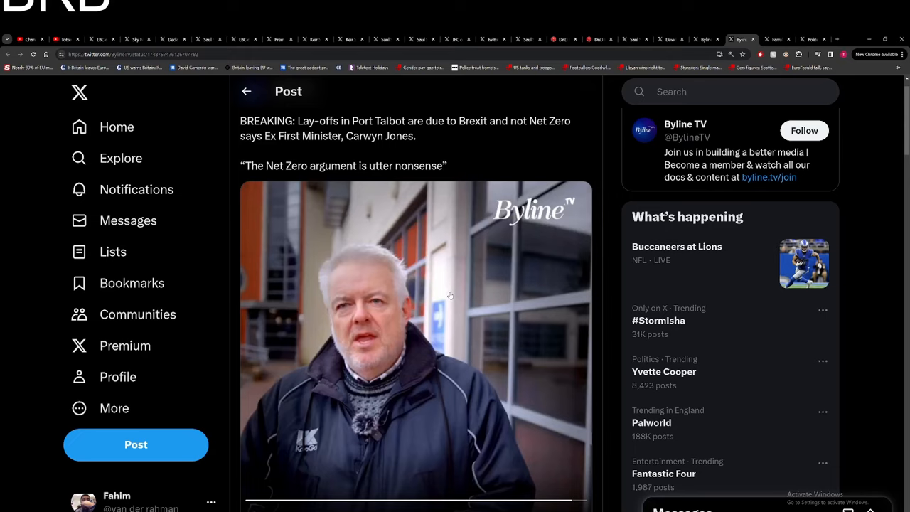
mouse_move(441, 310)
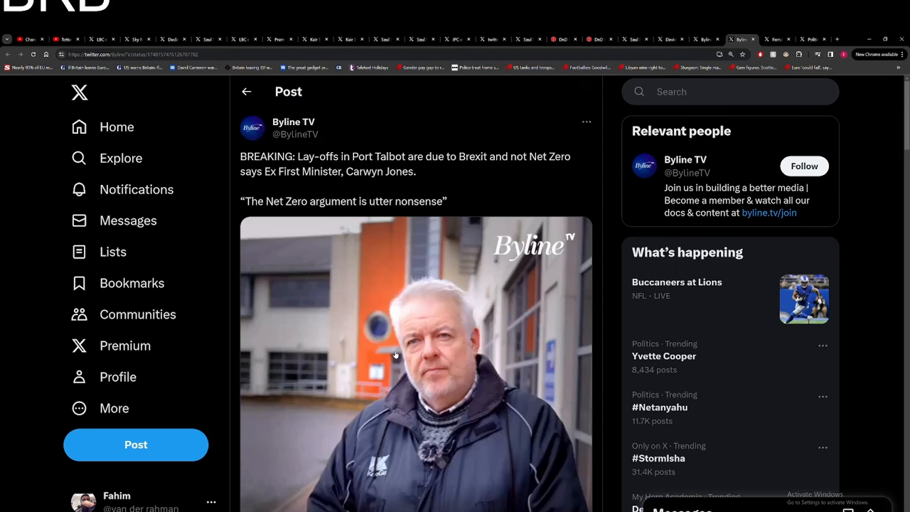
scroll("down", 3)
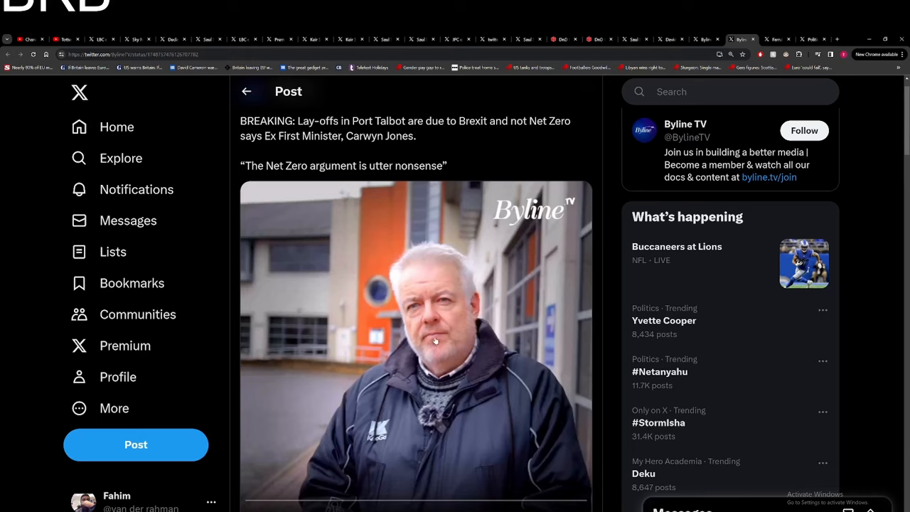
mouse_move(434, 347)
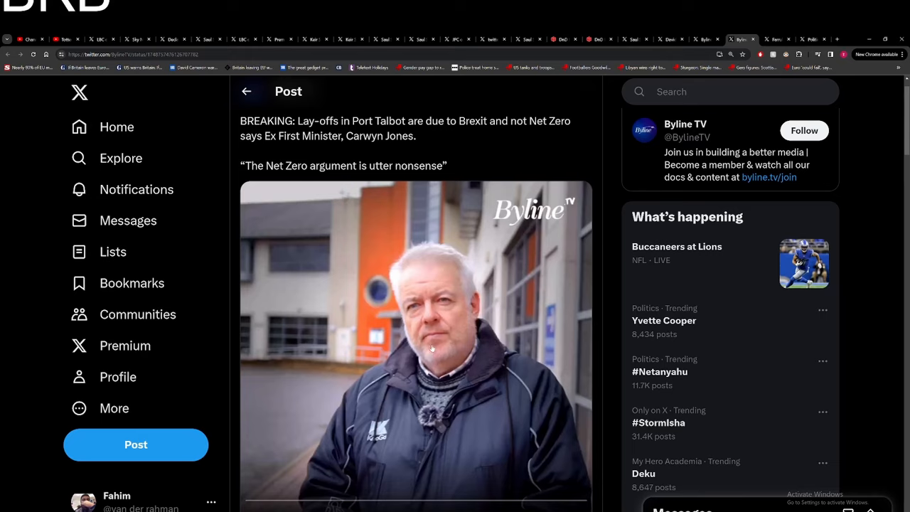